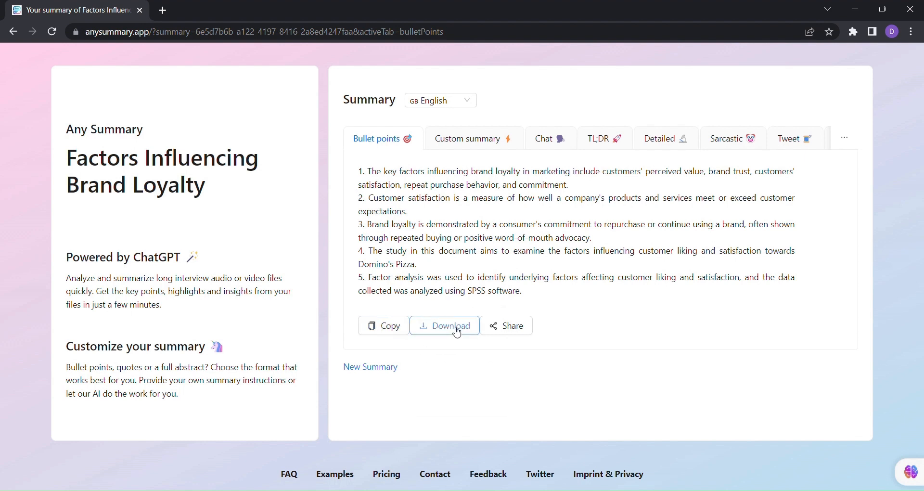
# Leave the bullet summary's download options and switch to the Custom summary view.
pyautogui.click(444, 325)
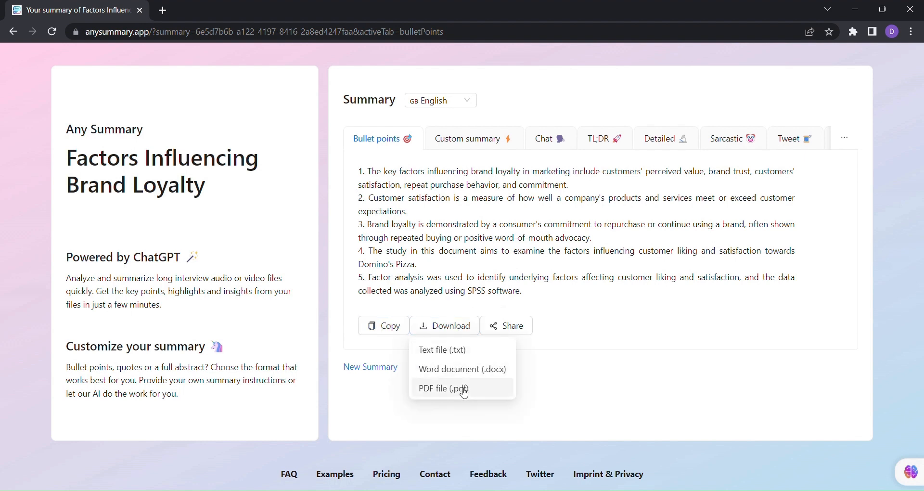
pyautogui.click(468, 138)
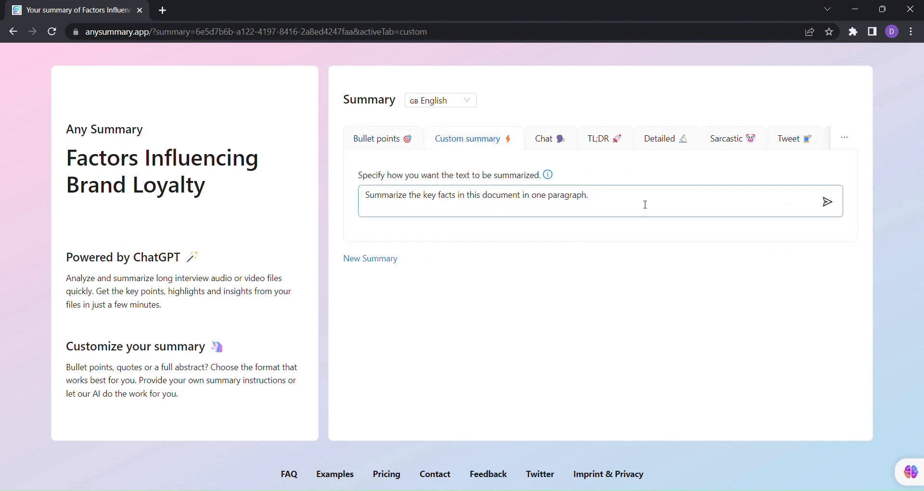
# Replace the instruction with 'Summarize the research paper and highlight the marketing strategies used by Dominos Pizza'.
pyautogui.doubleClick(475, 194)
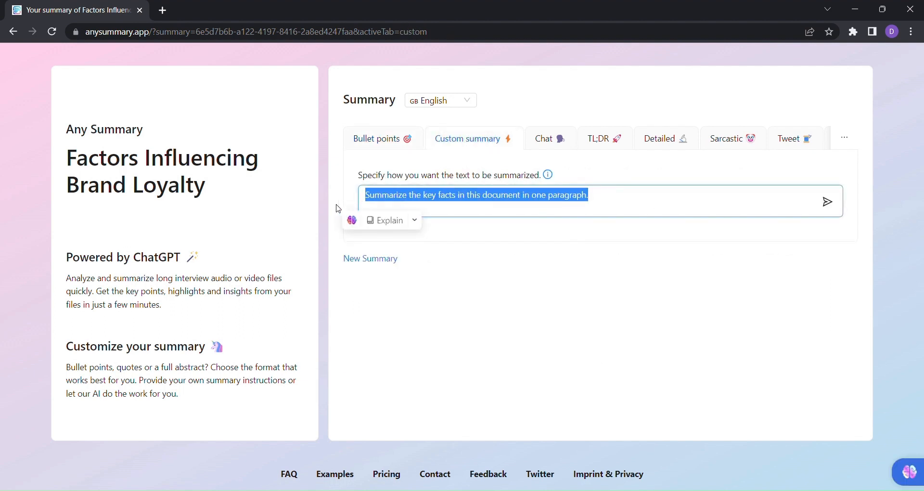
pyautogui.write('Summarize the research paper')
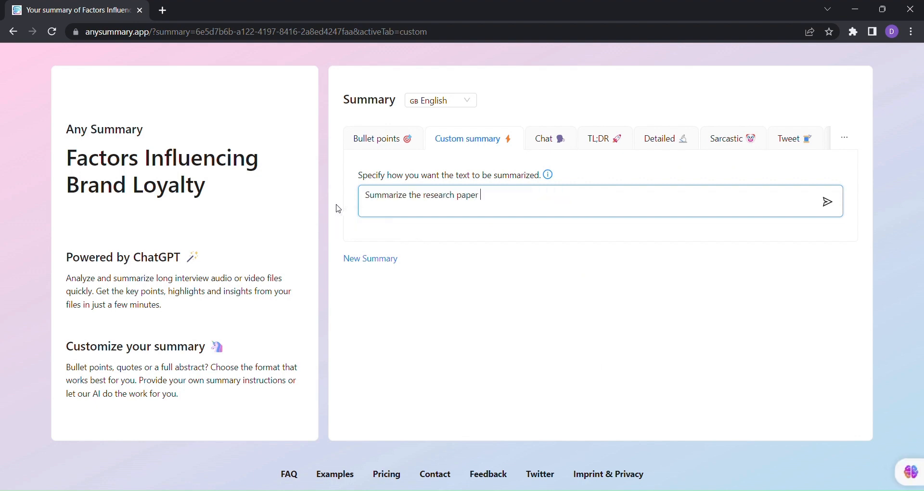
pyautogui.write('and highlight')
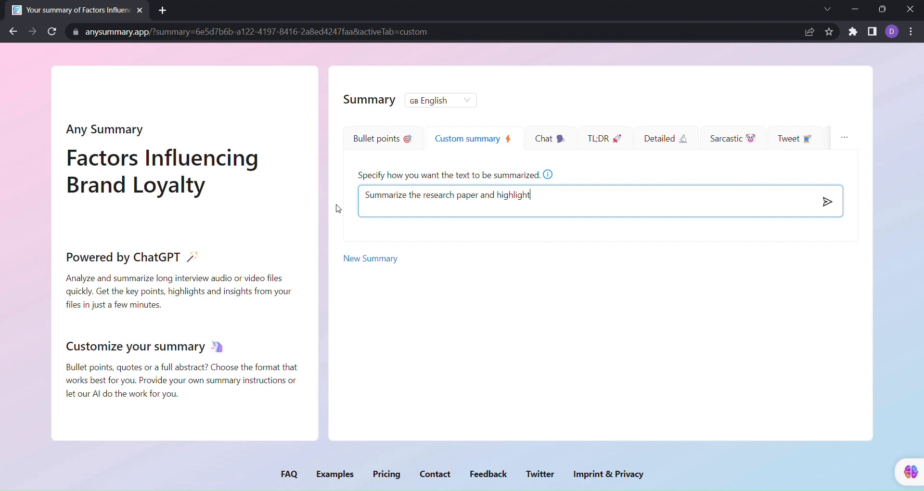
pyautogui.write('the marketing strategies used by')
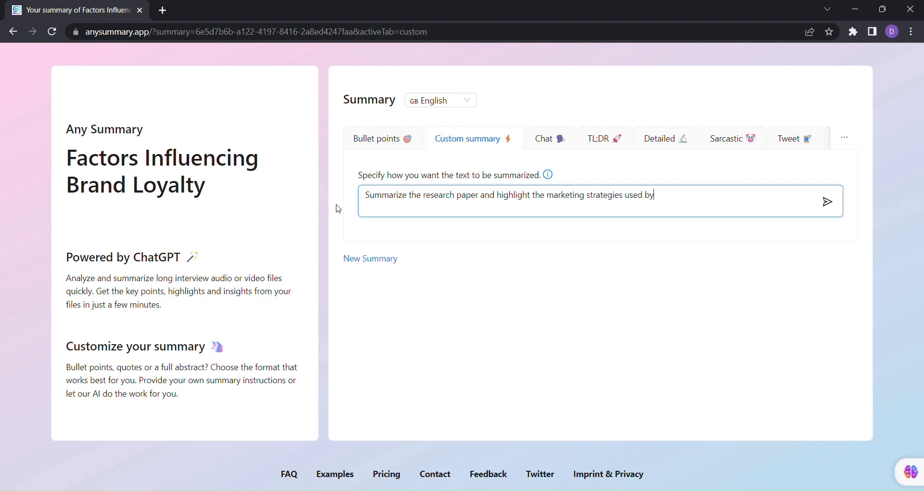
pyautogui.write('Dominos Pizza')
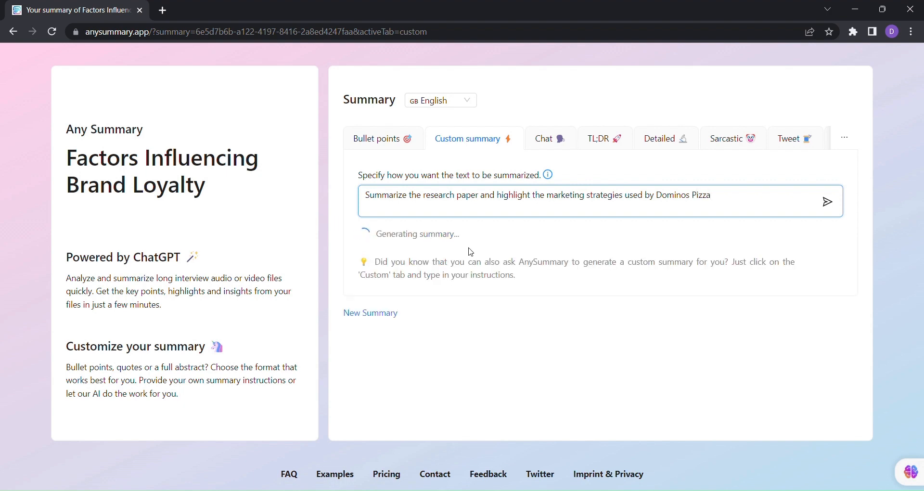
pyautogui.moveTo(454, 265)
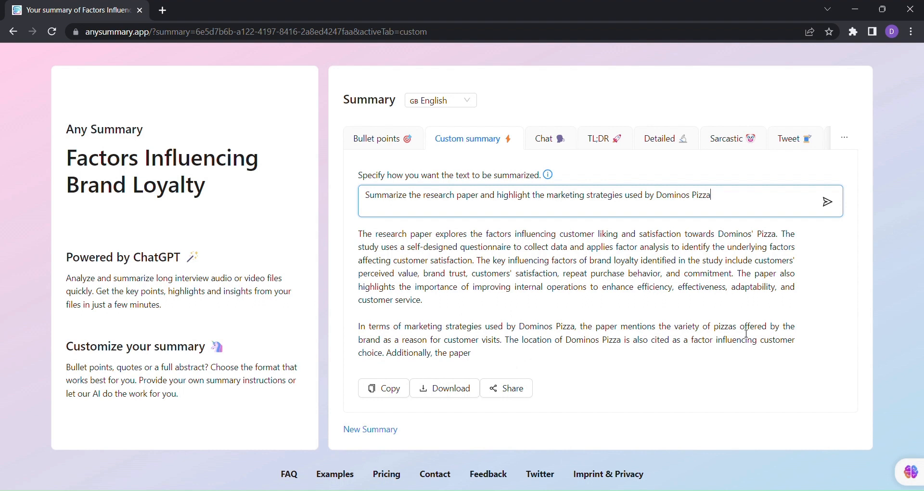
# Copy the Domino's-focused custom summary to the clipboard and show the Detailed summary.
pyautogui.click(827, 201)
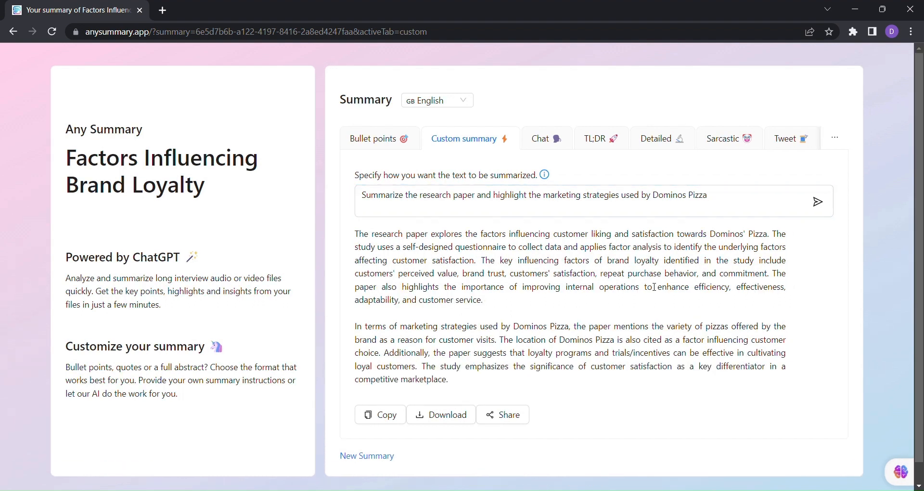
pyautogui.scroll(-3)
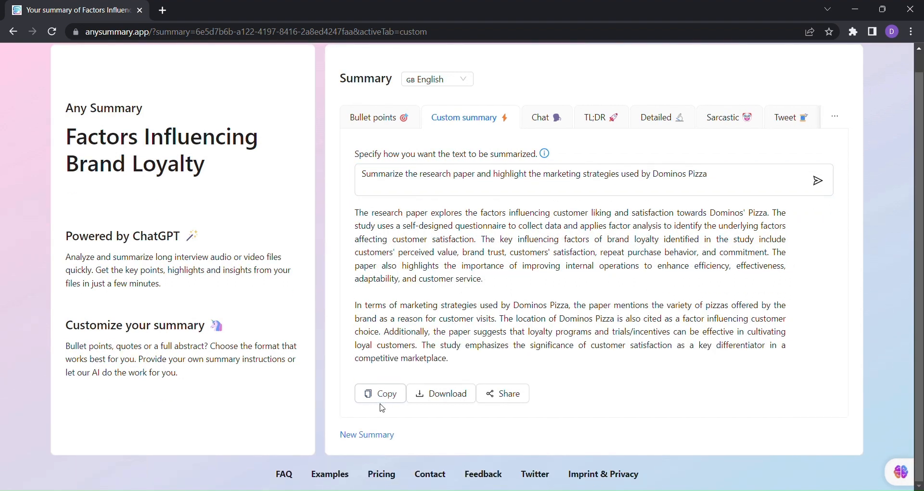
pyautogui.click(380, 393)
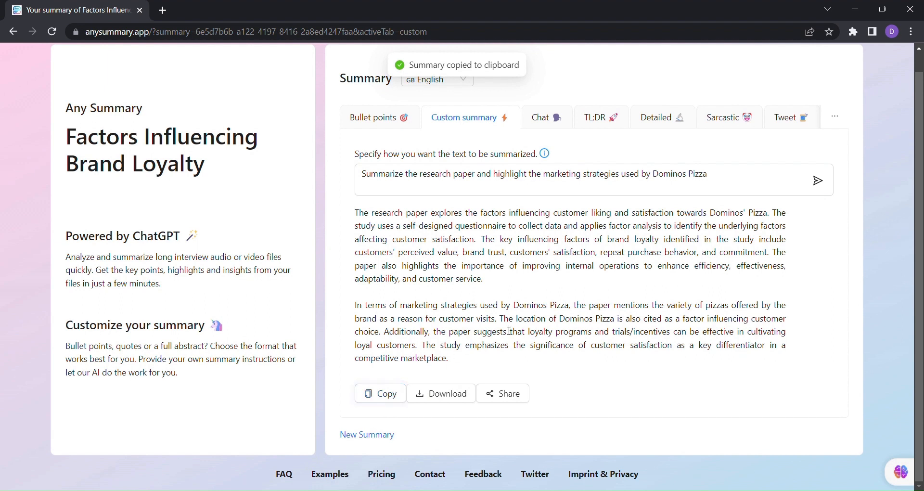
pyautogui.click(440, 393)
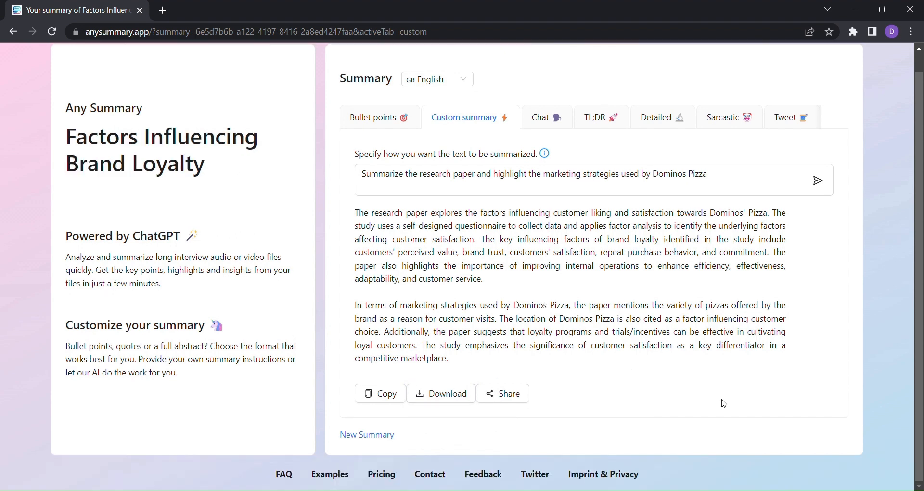
pyautogui.click(655, 118)
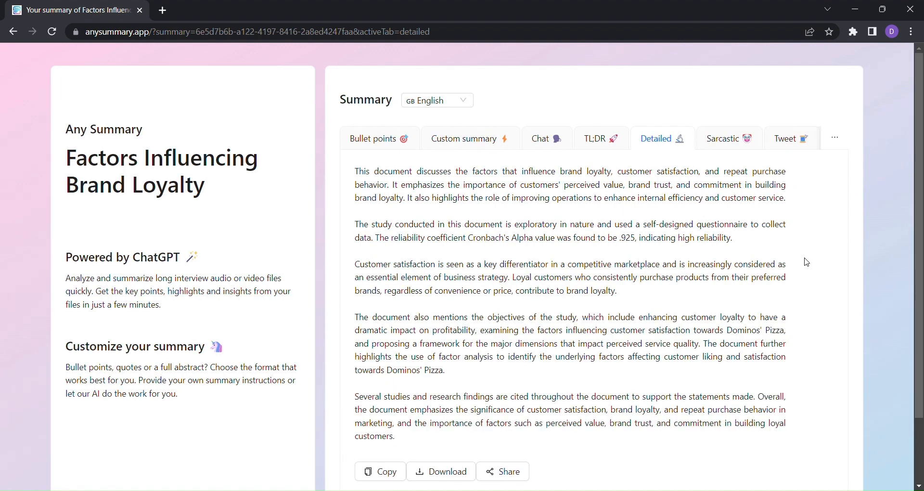
# Read through the detailed summary and show it as a five-part tweet thread.
pyautogui.scroll(-3)
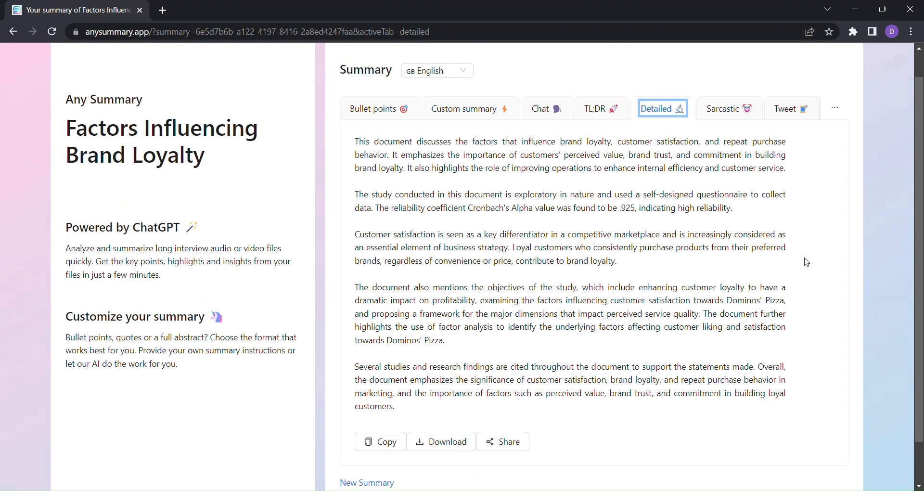
pyautogui.scroll(-3)
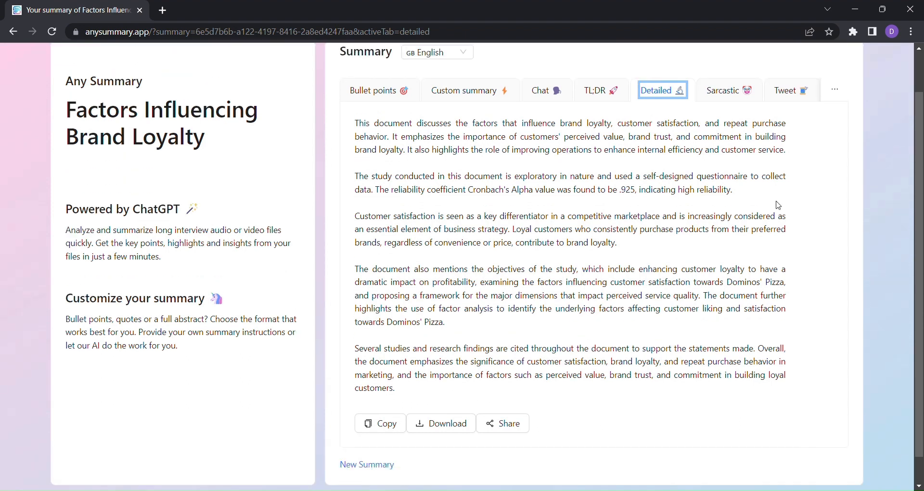
pyautogui.click(502, 424)
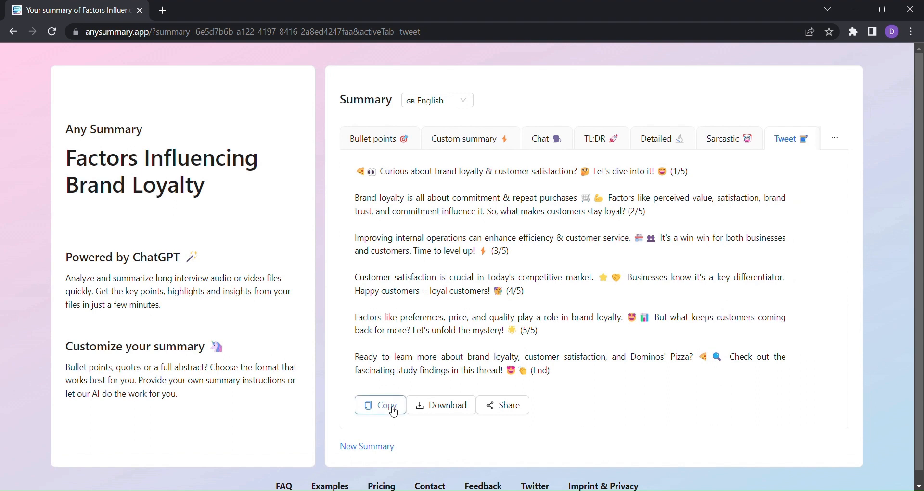
# Download the tweet thread as a Text file (.txt), saved as summary.txt.
pyautogui.click(440, 405)
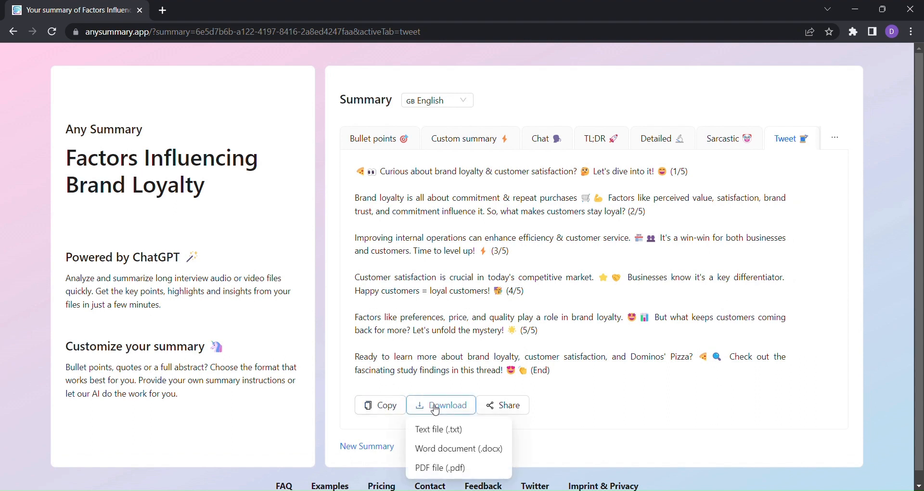
pyautogui.click(438, 429)
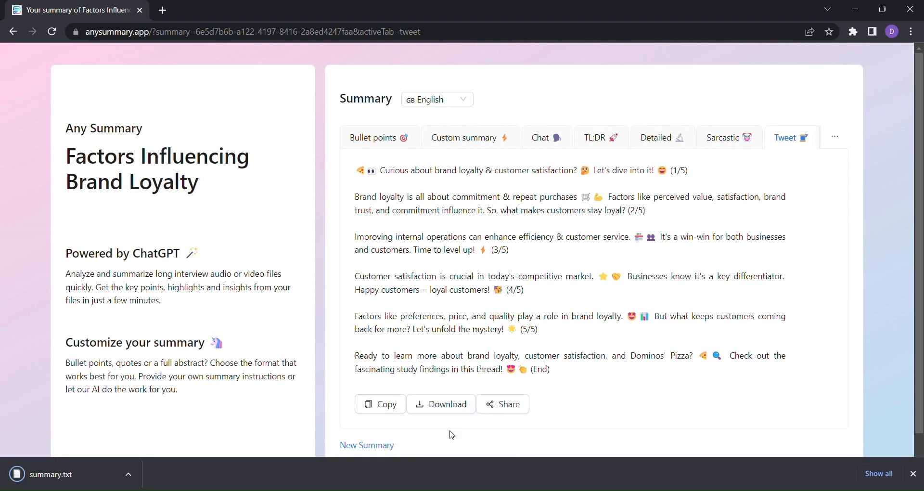